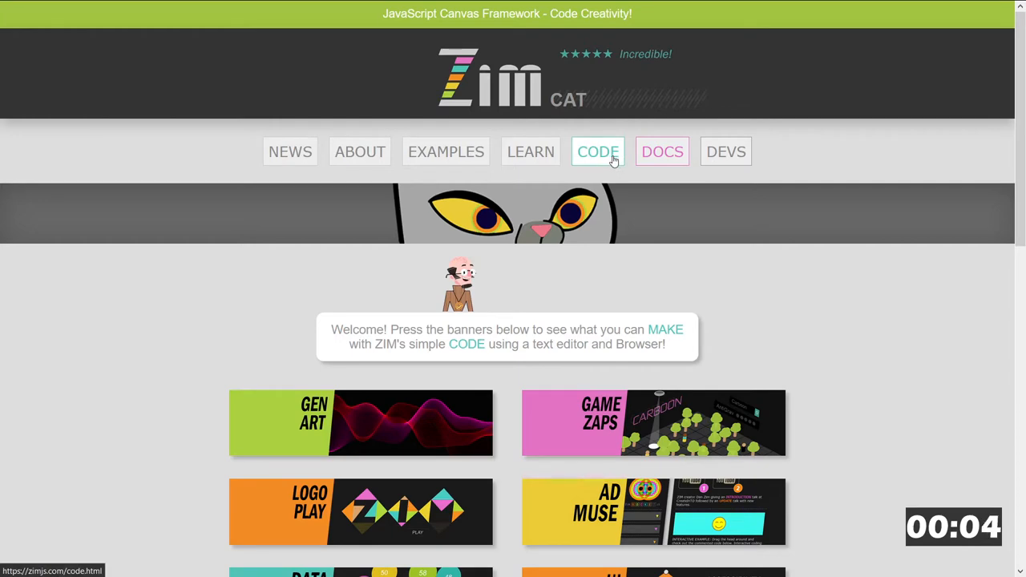
- Go to the ZIM Code page that offers the starter template
{"action": "left_click", "coordinate": [596, 150]}
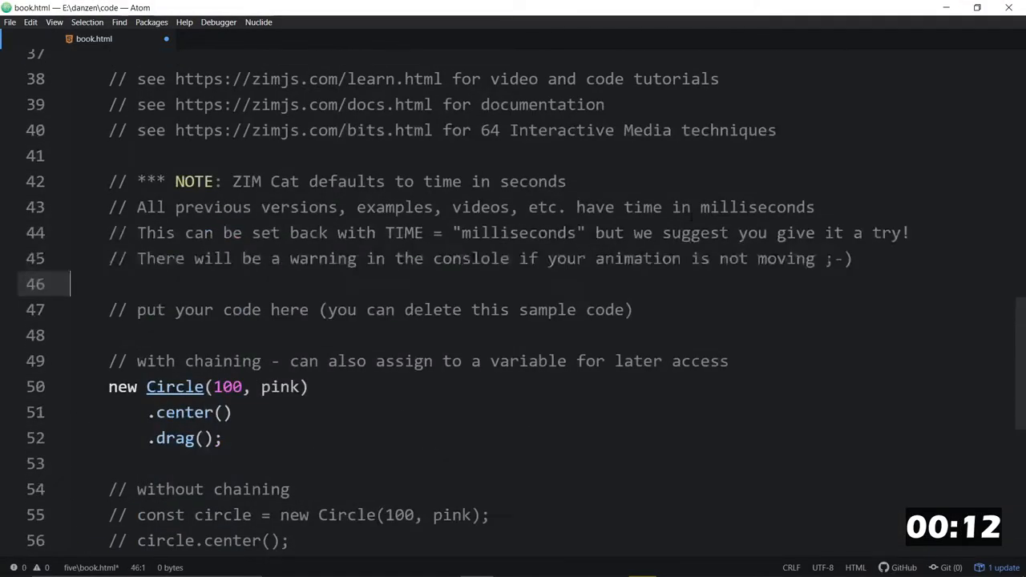
- Set color and outerColor to darker and add assets, path to the new Frame() arguments
{"action": "scroll", "scroll_direction": "up", "scroll_amount": 3}
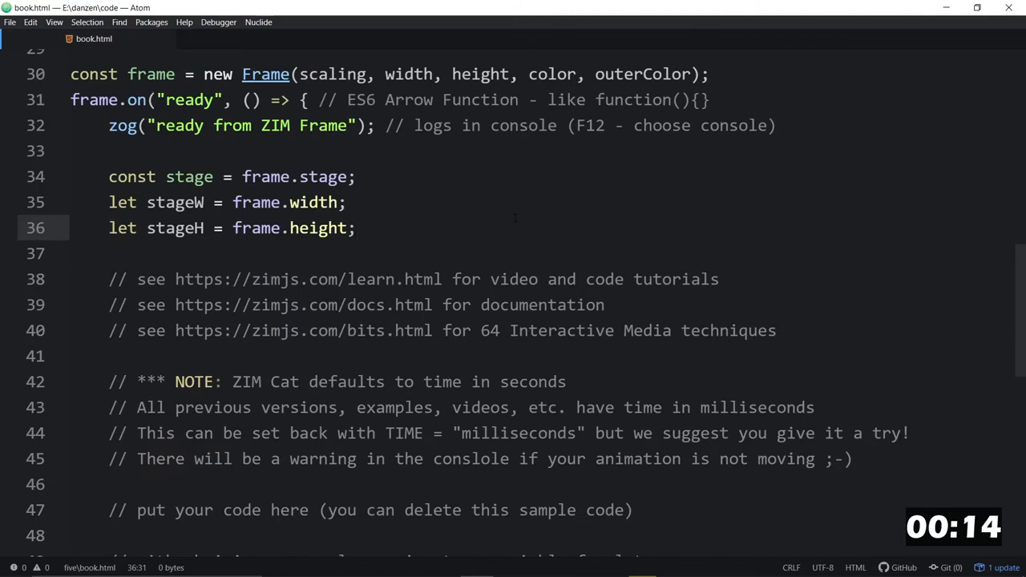
{"action": "scroll", "scroll_direction": "up", "scroll_amount": 3}
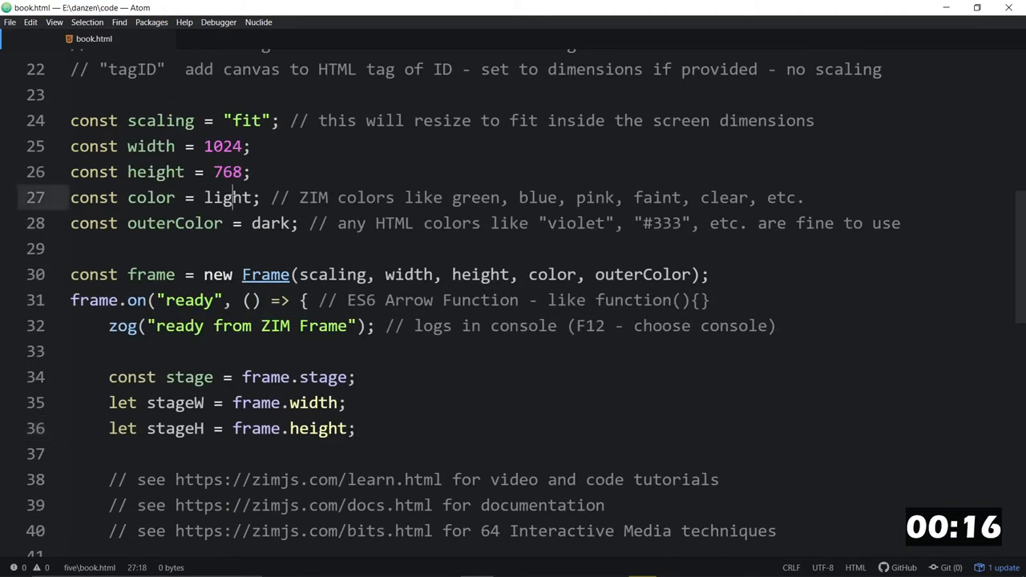
{"action": "type", "text": "dark"}
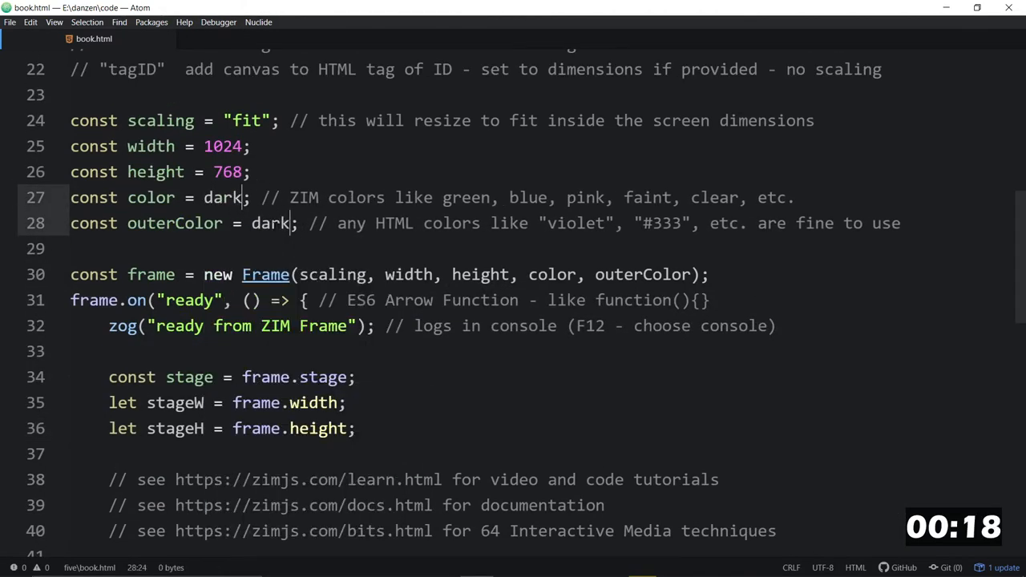
{"action": "type", "text": "er"}
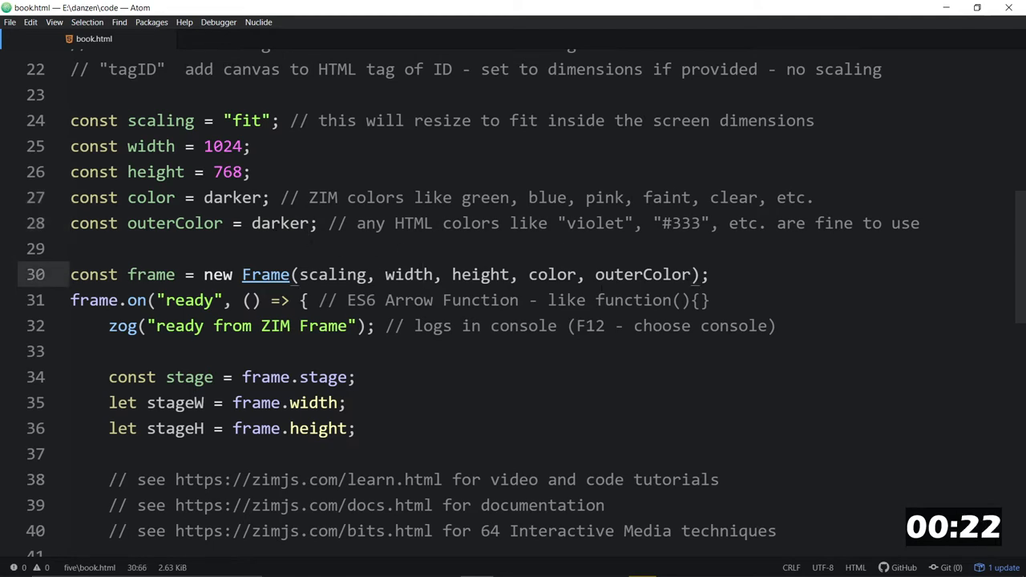
{"action": "type", "text": ", assets, path"}
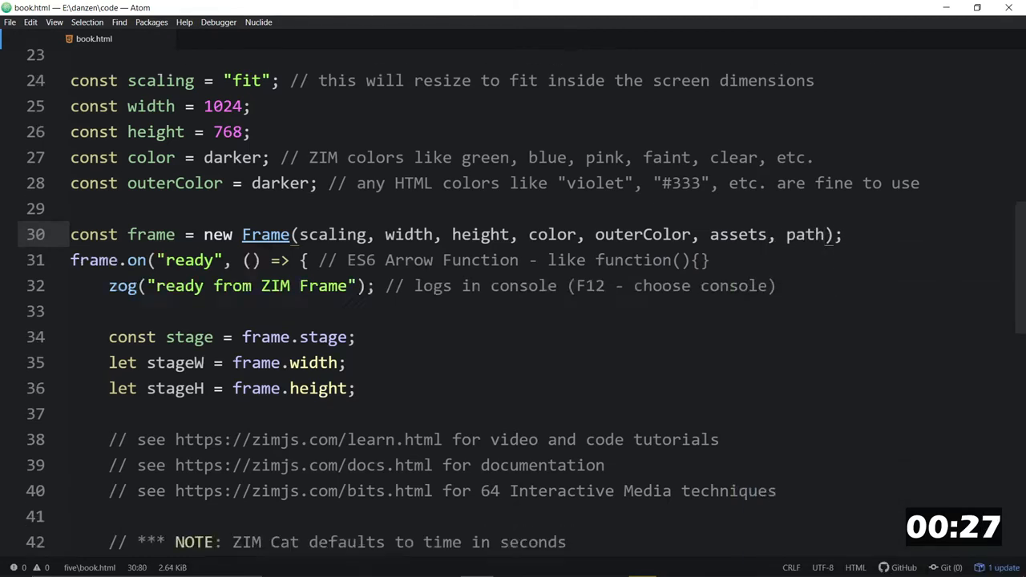
- Replace the sample circle code in the ready function with a new Book() line above stage.update()
{"action": "scroll", "scroll_direction": "down", "scroll_amount": 3}
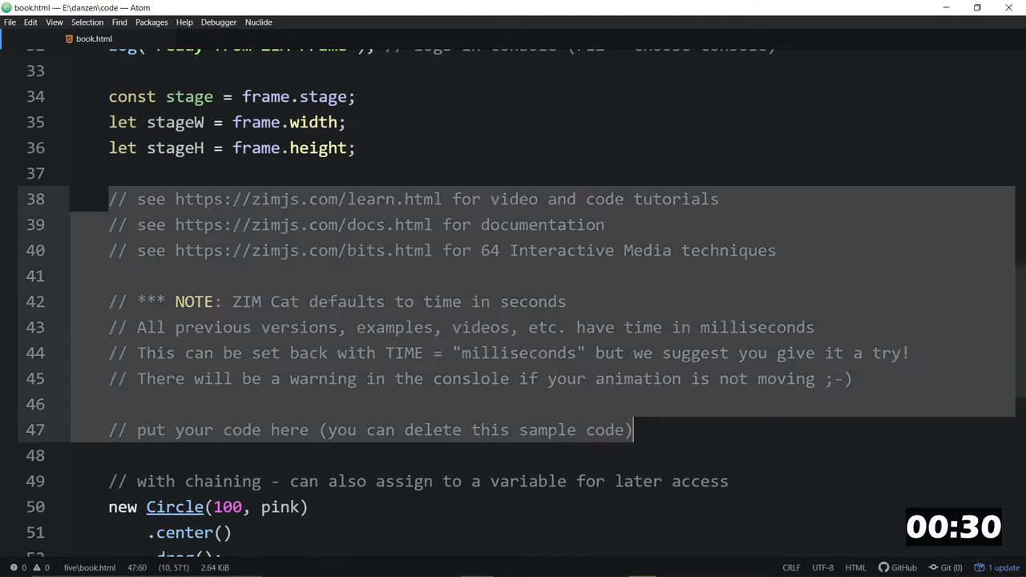
{"action": "scroll", "scroll_direction": "down", "scroll_amount": 3}
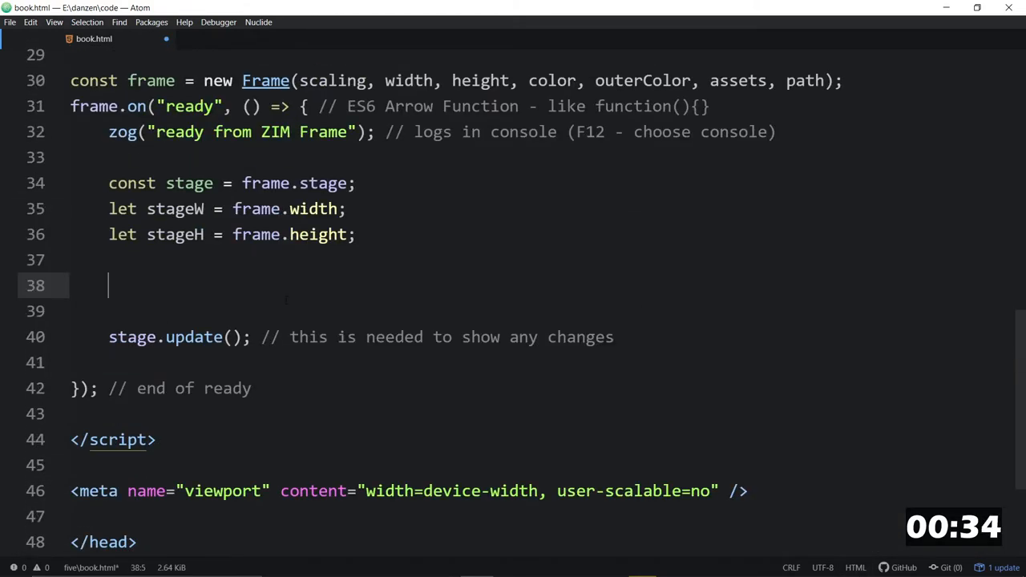
{"action": "type", "text": "new"}
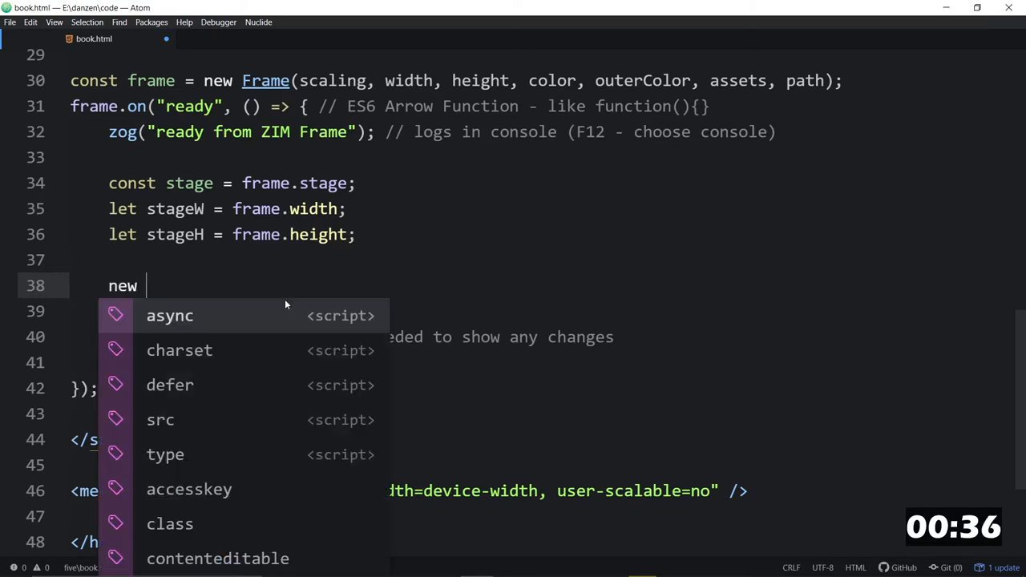
{"action": "type", "text": "Book*"}
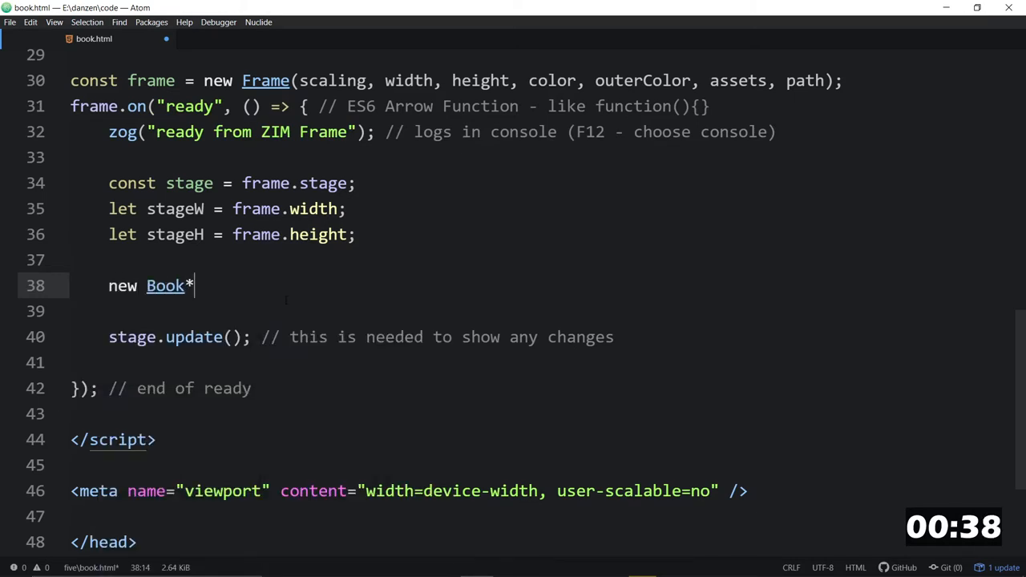
{"action": "type", "text": "()"}
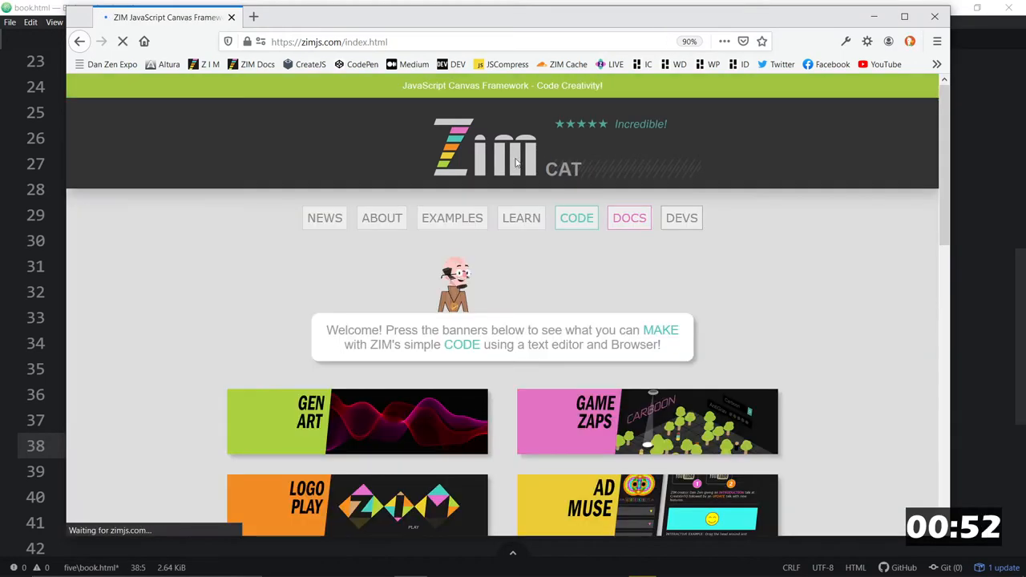
- Reach the Asset List tool from the ZIM Code page and start browsing for image files
{"action": "left_click", "coordinate": [577, 218]}
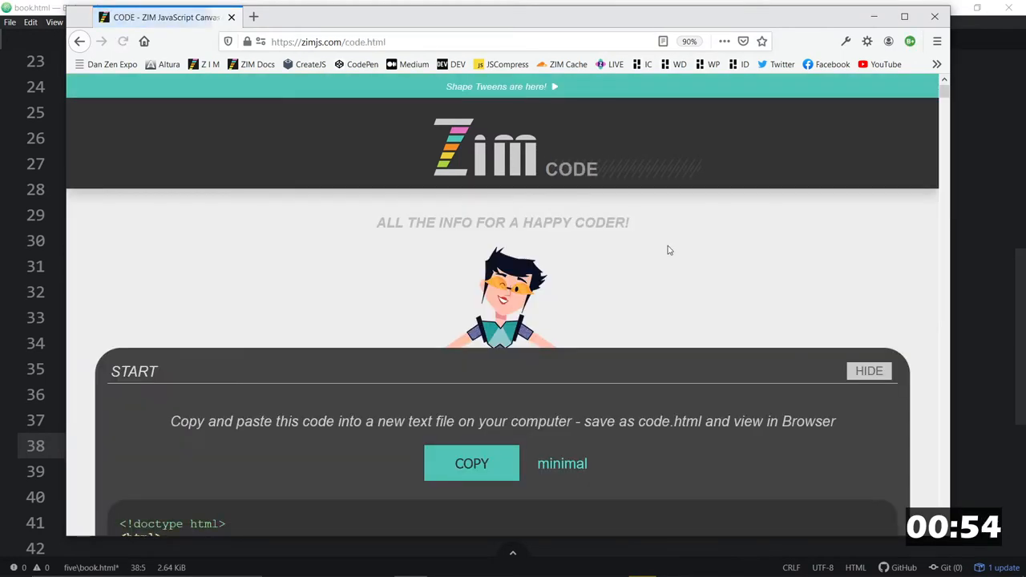
{"action": "scroll", "scroll_direction": "down", "scroll_amount": 3}
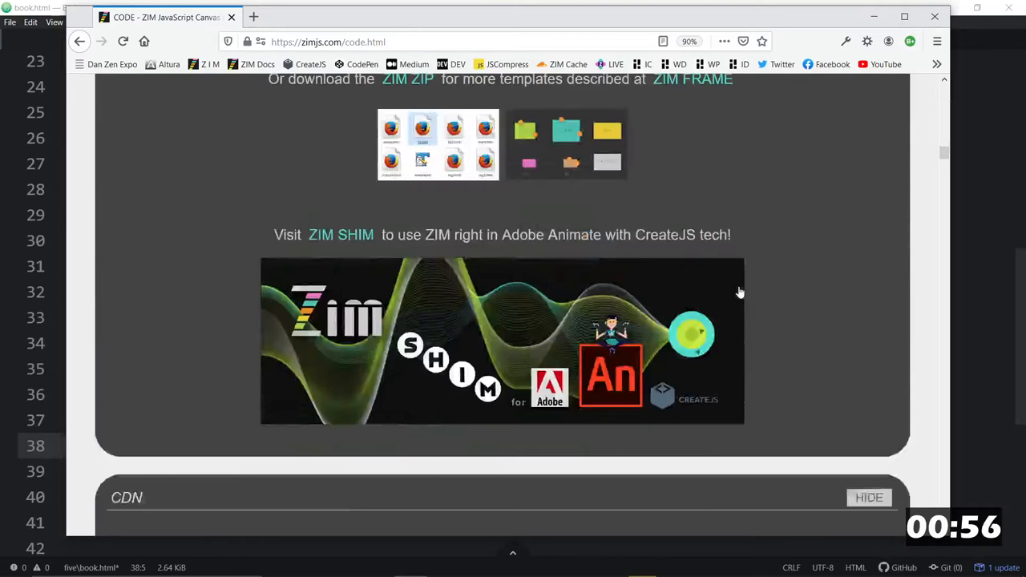
{"action": "scroll", "scroll_direction": "down", "scroll_amount": 3}
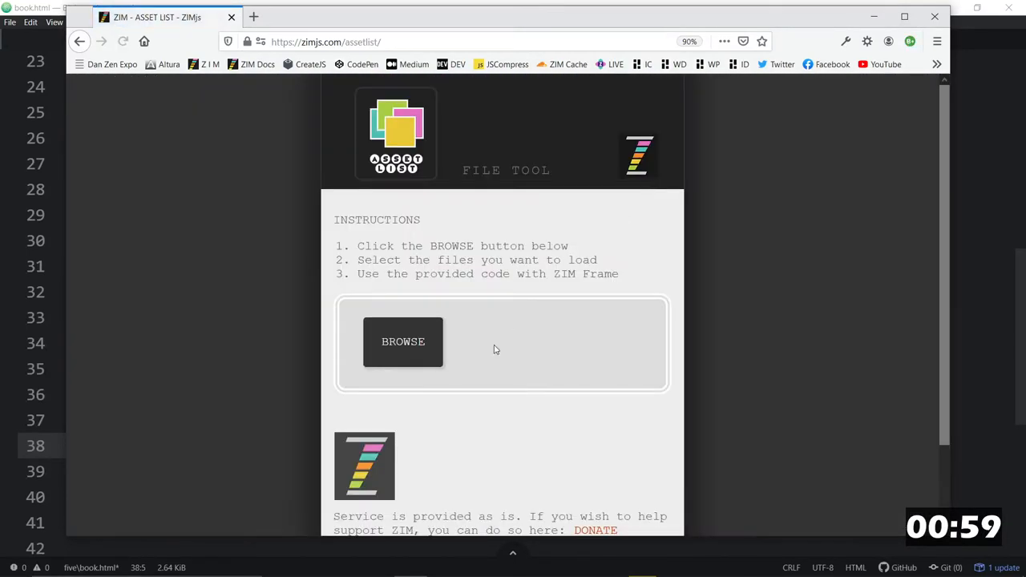
{"action": "left_click", "coordinate": [403, 342]}
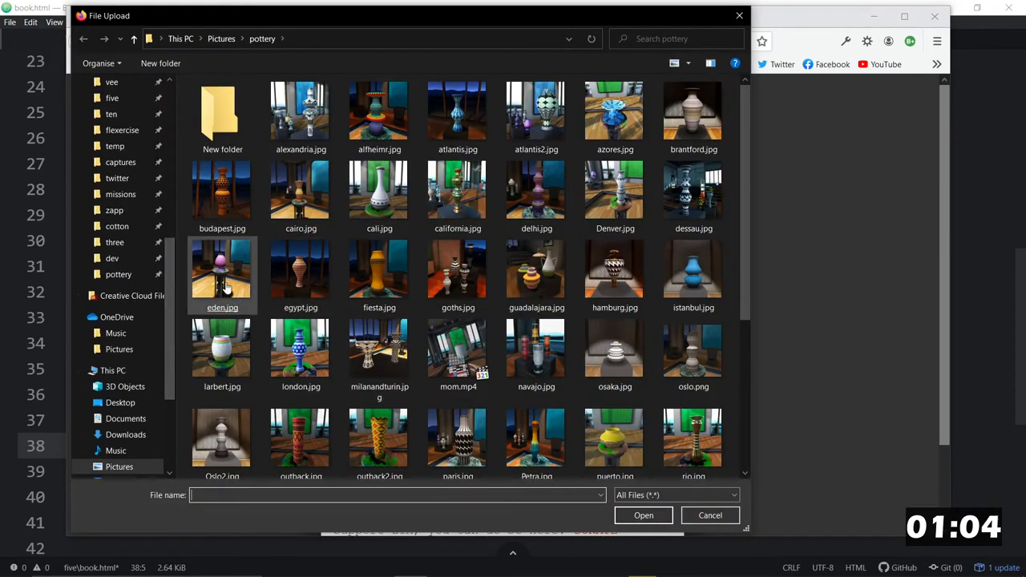
- Load all the cover jpgs from the covers folder into the Asset List tool
{"action": "scroll", "scroll_direction": "up", "scroll_amount": 3}
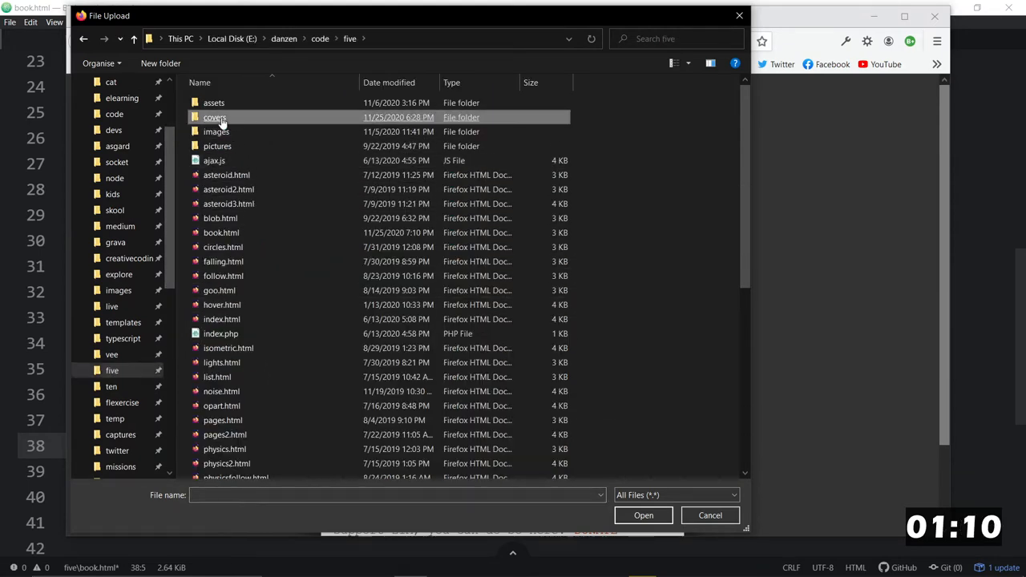
{"action": "double_click", "coordinate": [215, 117]}
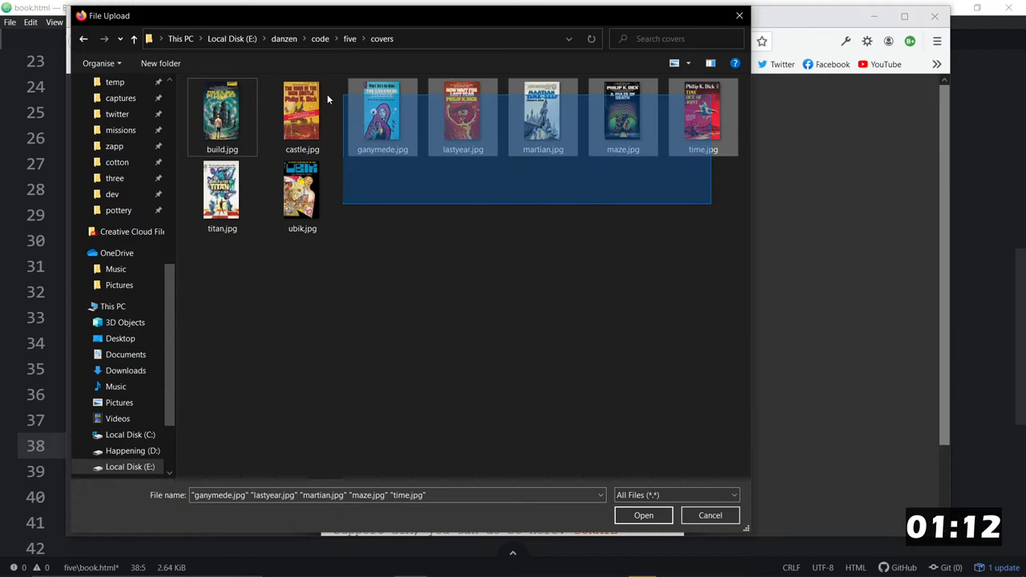
{"action": "left_click", "coordinate": [643, 515]}
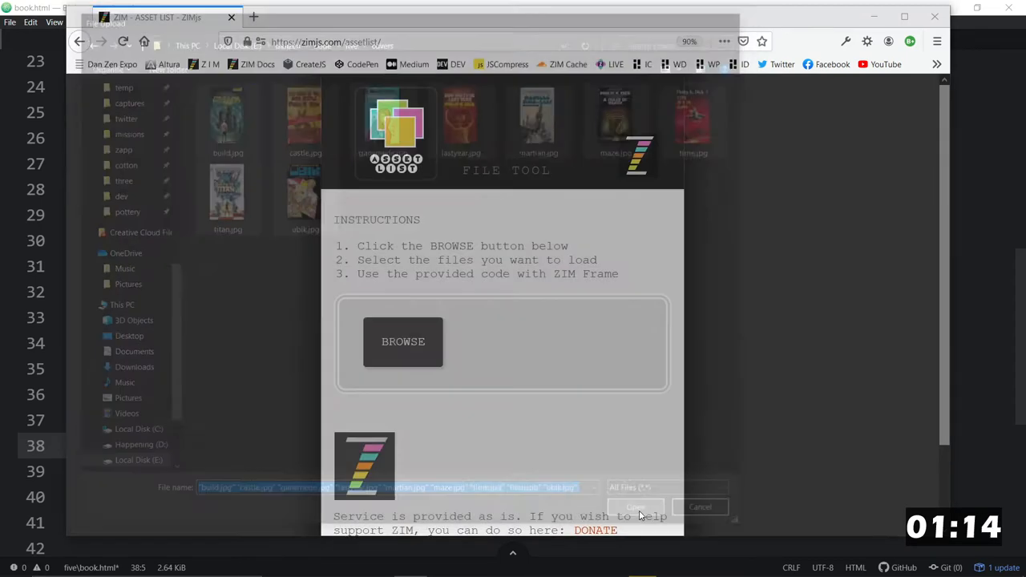
{"action": "left_click", "coordinate": [635, 506]}
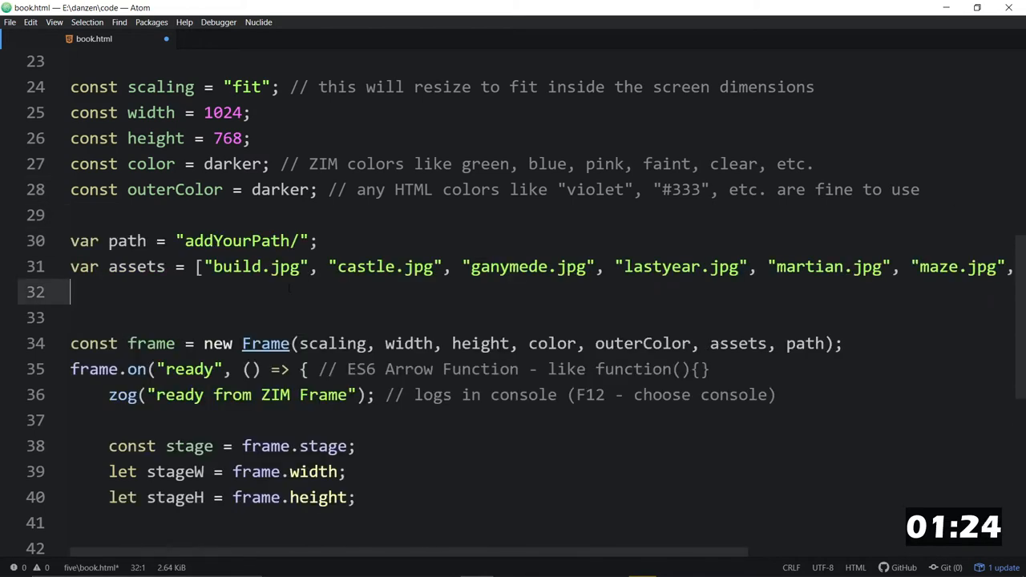
- Change the pasted path string to "covers/" above the Frame call
{"action": "type", "text": "cove"}
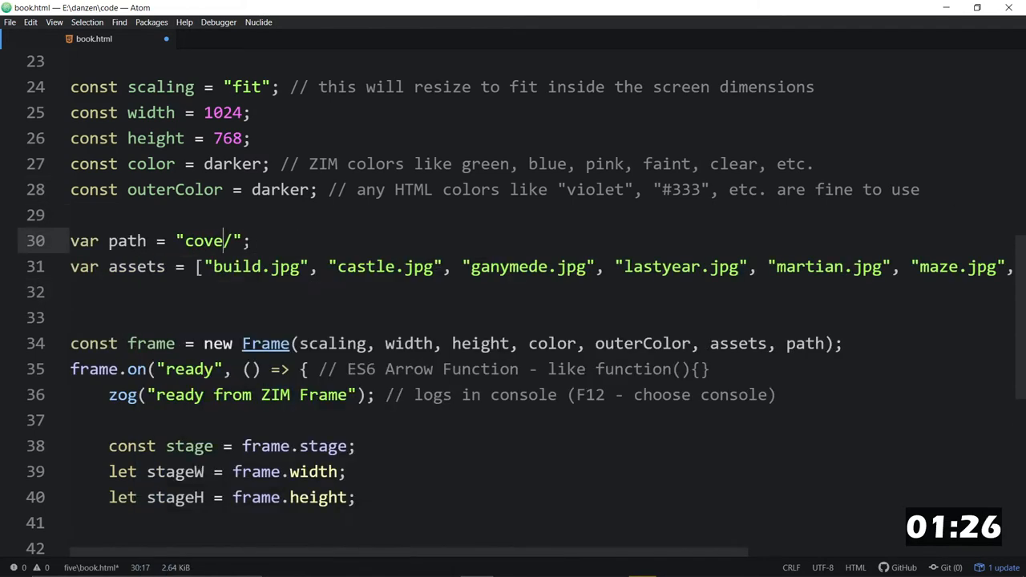
{"action": "type", "text": "rs"}
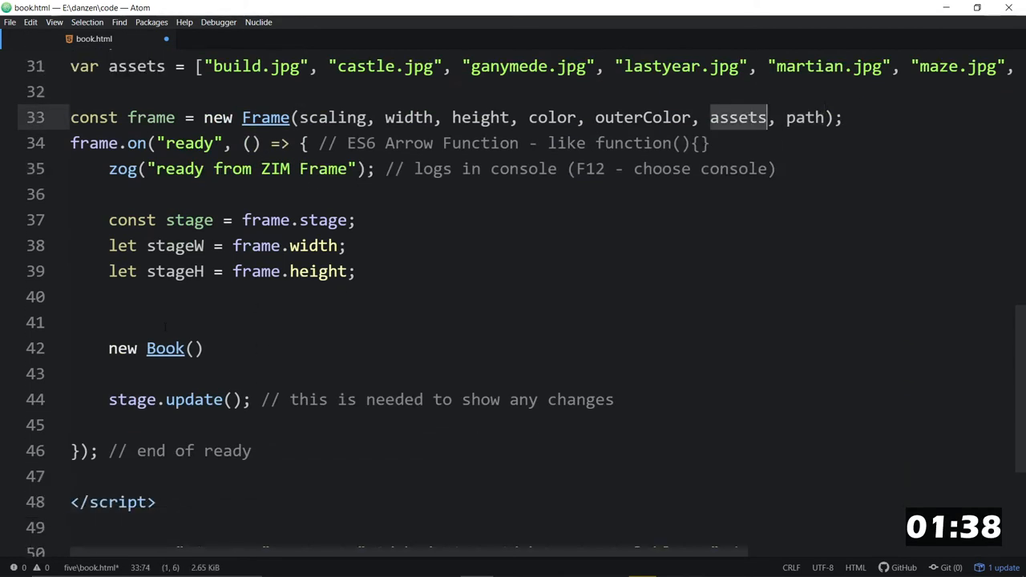
- Define const pic = asset("build.jpg"); at the top of the ready function
{"action": "left_click", "coordinate": [109, 321]}
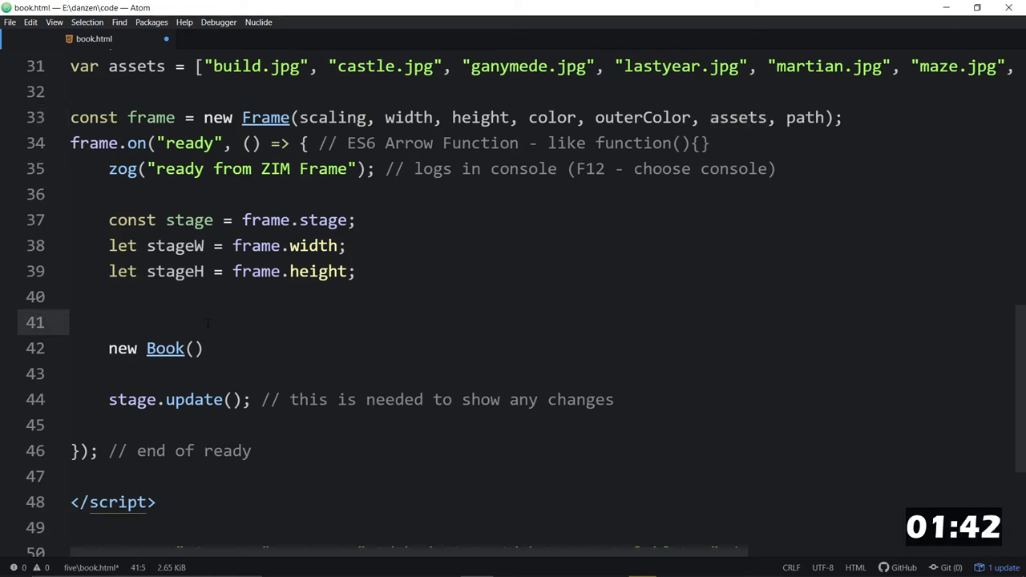
{"action": "type", "text": "const pic ="}
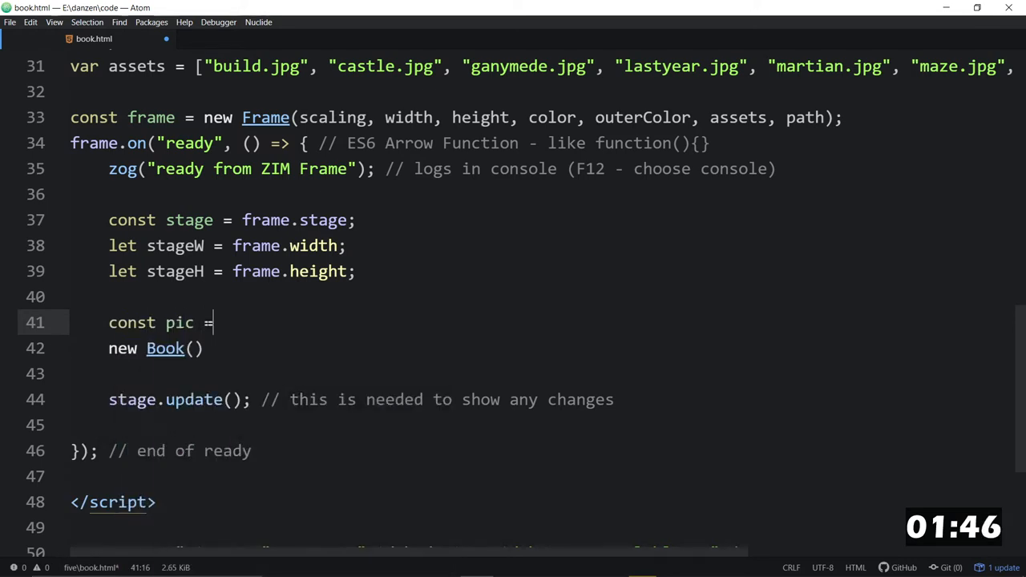
{"action": "type", "text": "asset("}
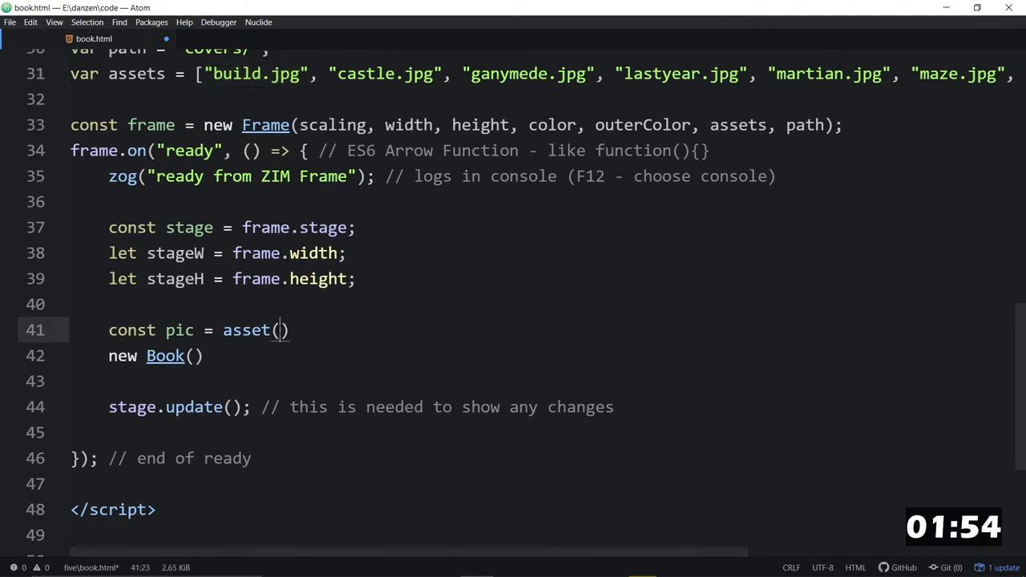
{"action": "type", "text": "\"build.jpg\""}
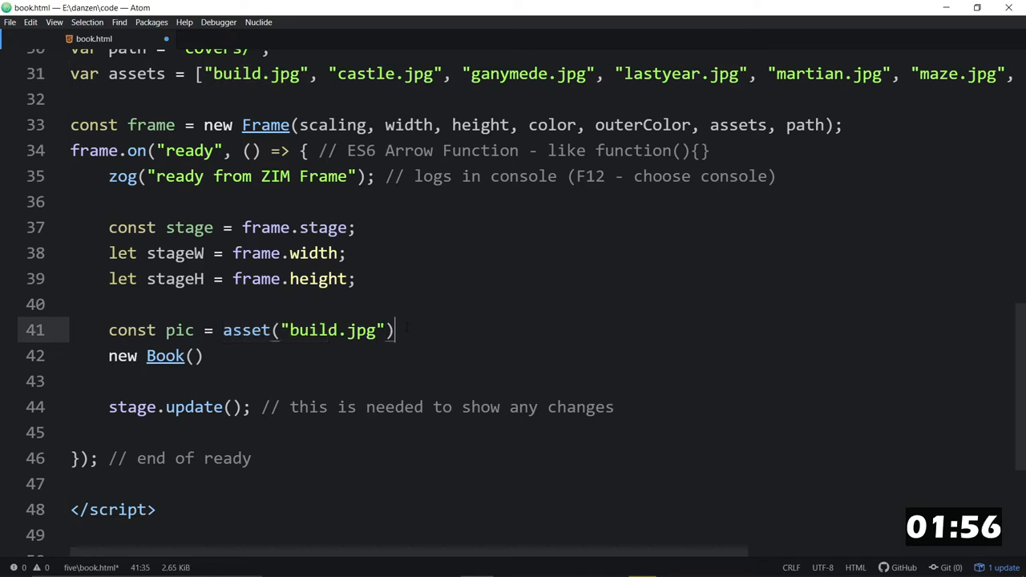
{"action": "type", "text": ";"}
{"action": "left_click", "coordinate": [544, 356]}
{"action": "type", "text": "pic,"}
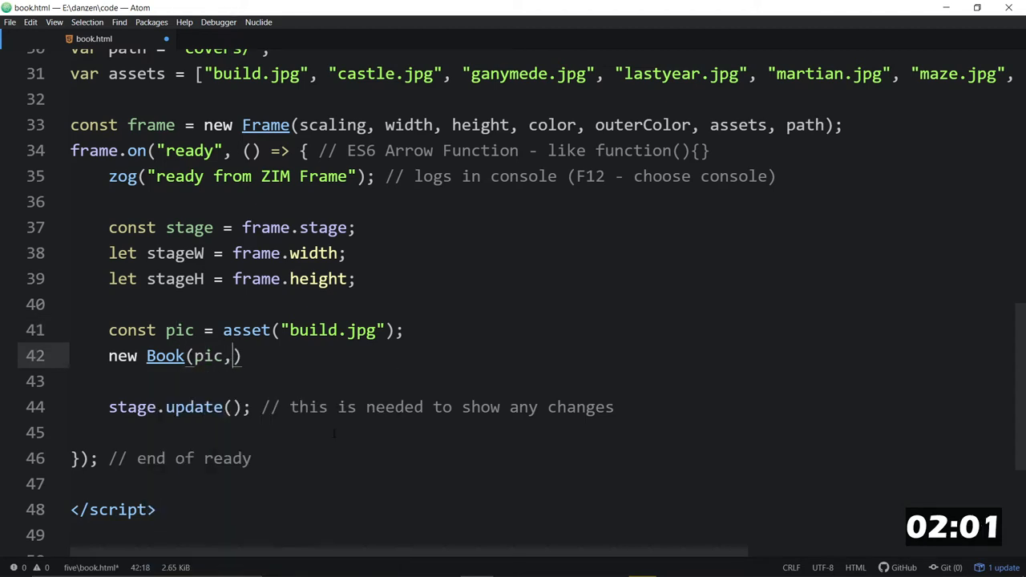
- Give new Book the sizes pic.width*2 and pic.height as its first arguments
{"action": "type", "text": ".width"}
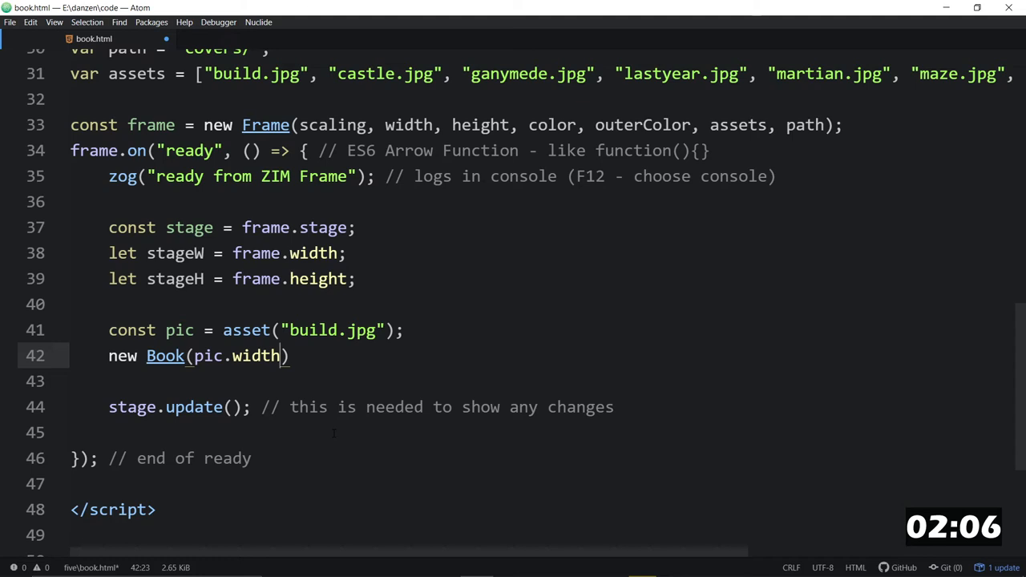
{"action": "type", "text": "*2"}
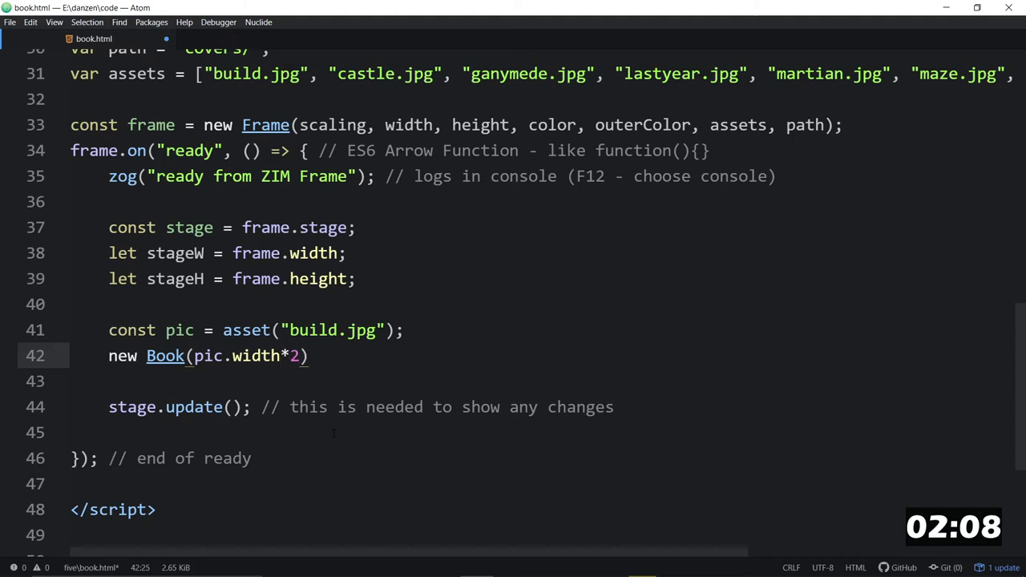
{"action": "type", "text": ", pic.height,"}
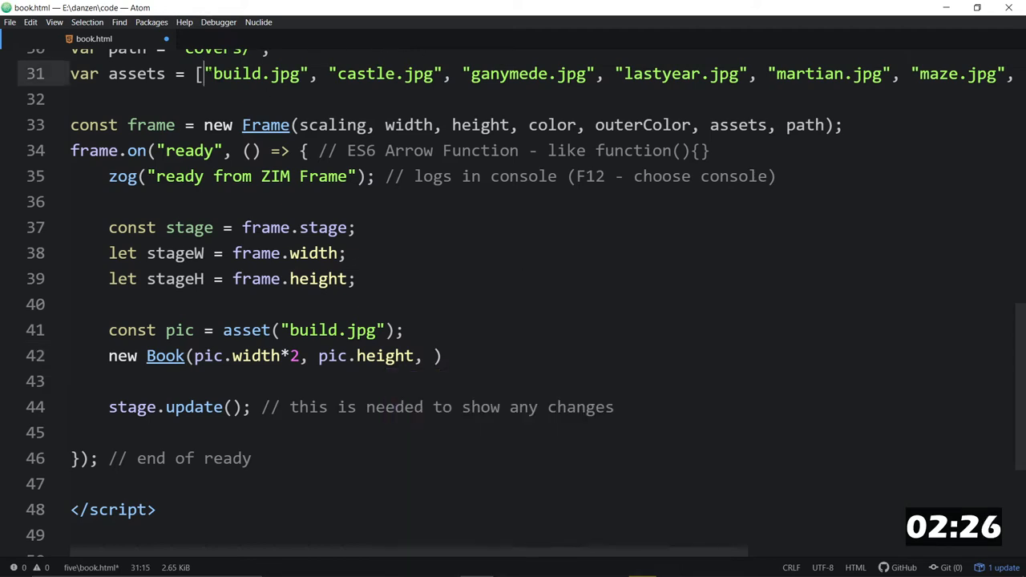
- Pass assets as the Book's third argument and chain .center() onto the call
{"action": "double_click", "coordinate": [136, 74]}
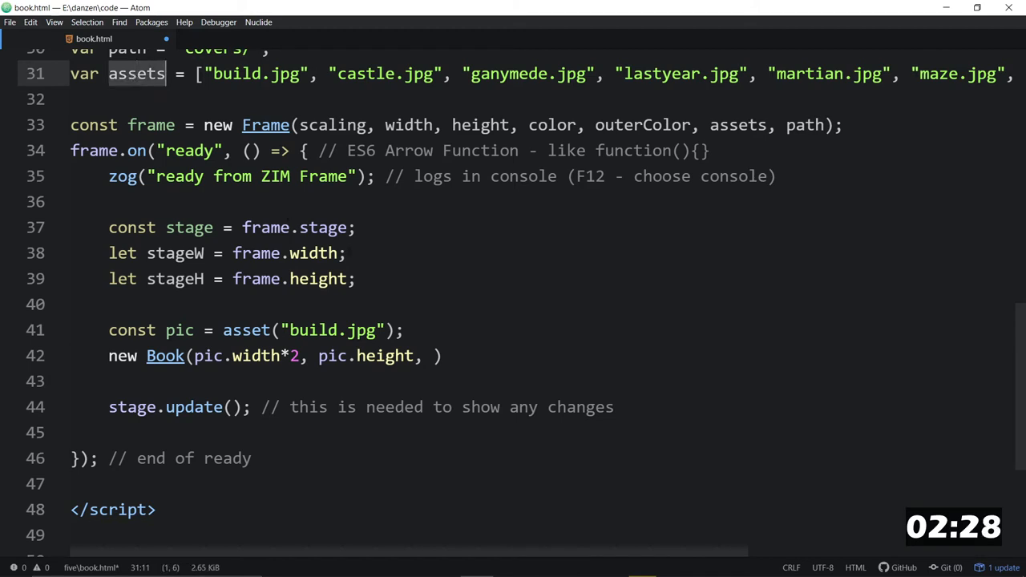
{"action": "type", "text": "assets"}
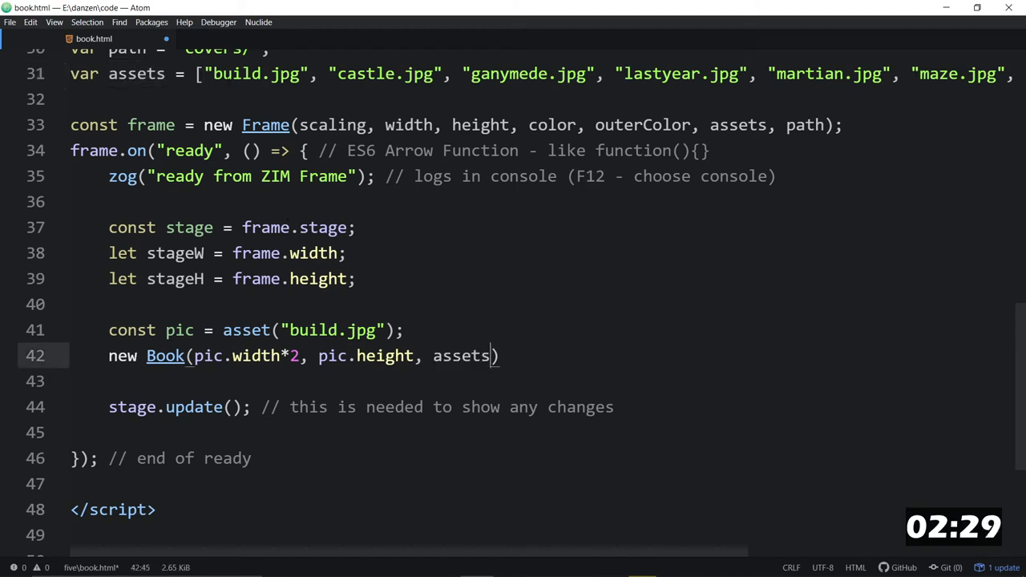
{"action": "left_click", "coordinate": [478, 74]}
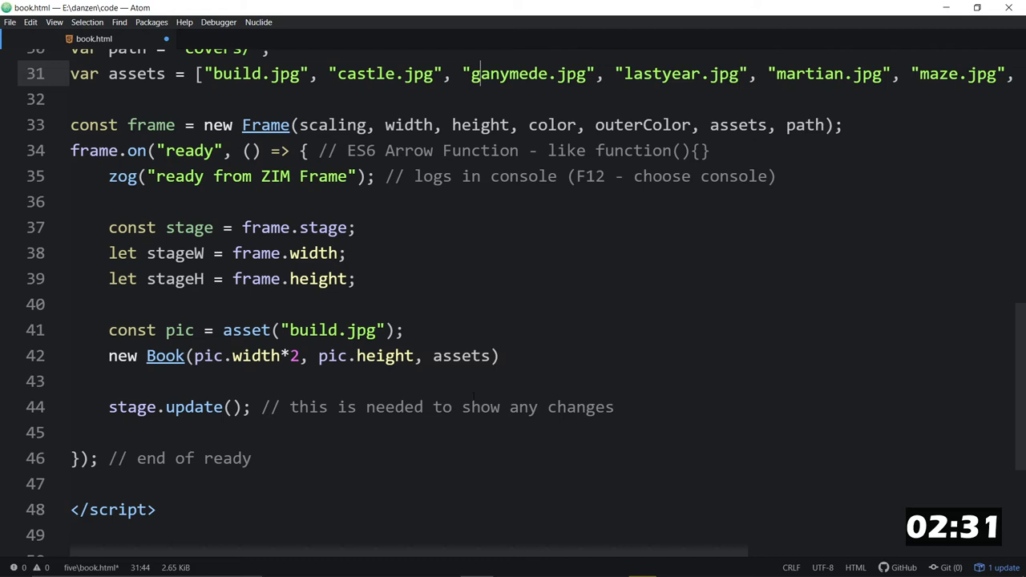
{"action": "left_click", "coordinate": [499, 355]}
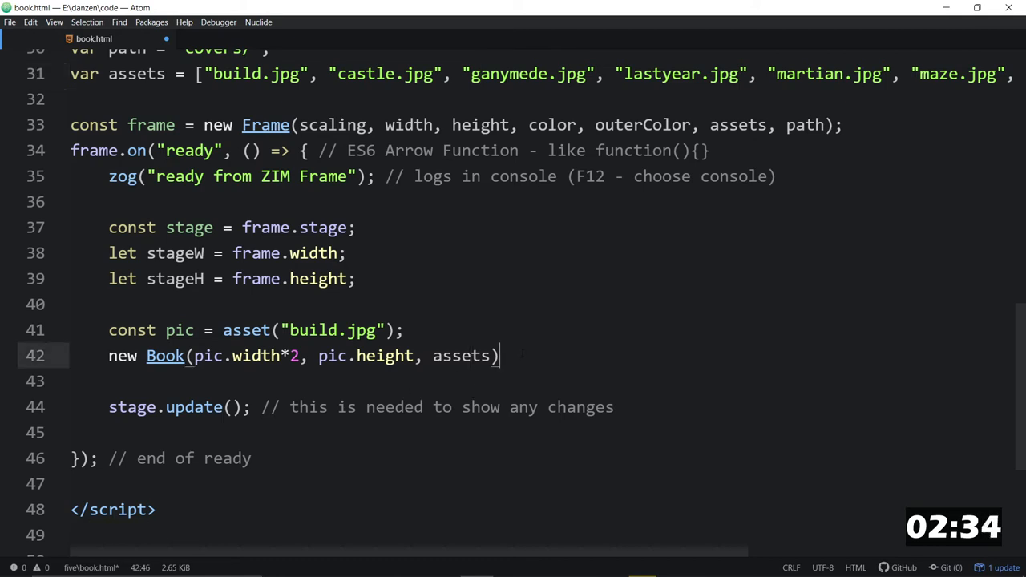
{"action": "type", "text": ".center();"}
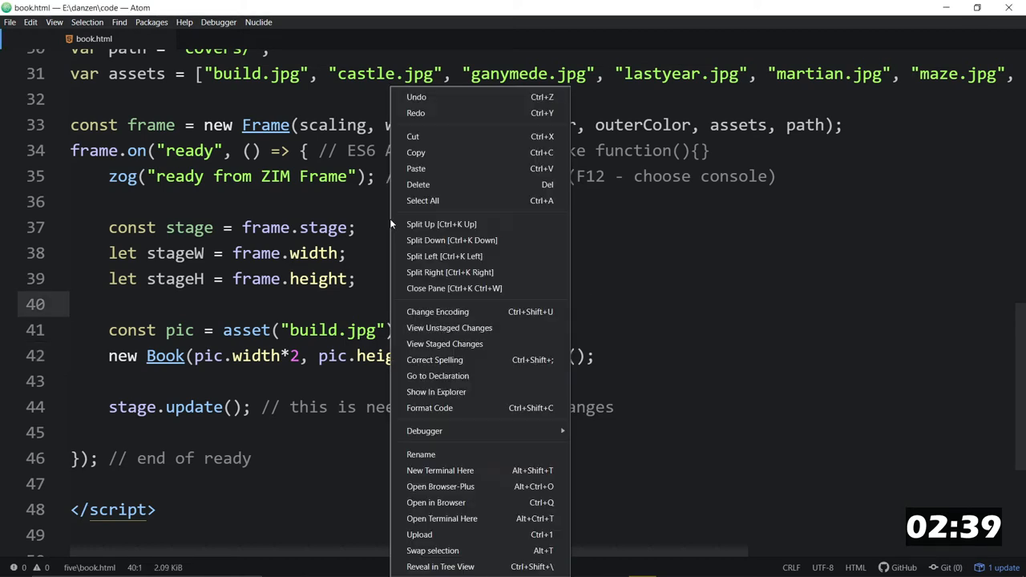
{"action": "mouse_move", "coordinate": [436, 392]}
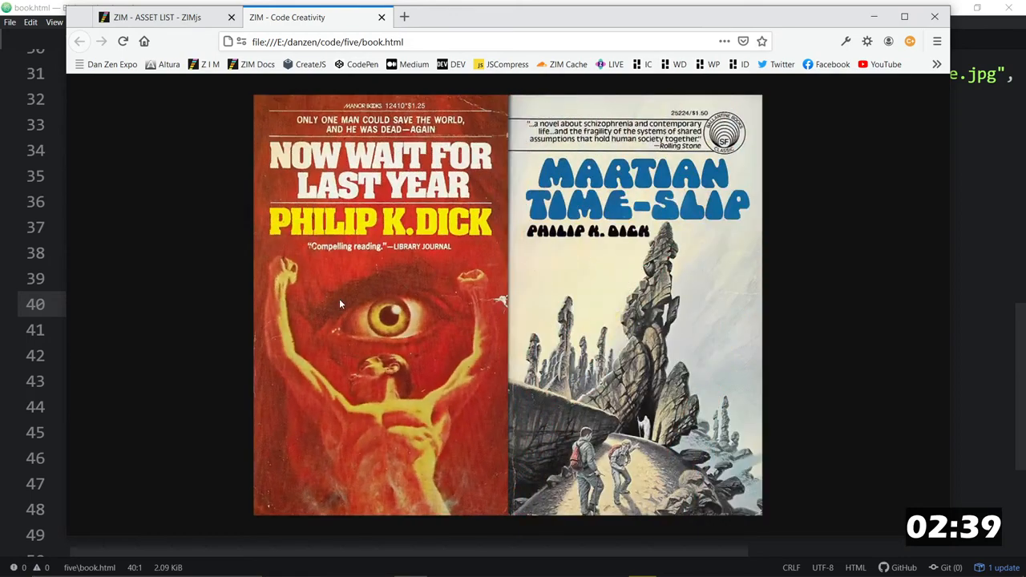
{"action": "mouse_move", "coordinate": [287, 205]}
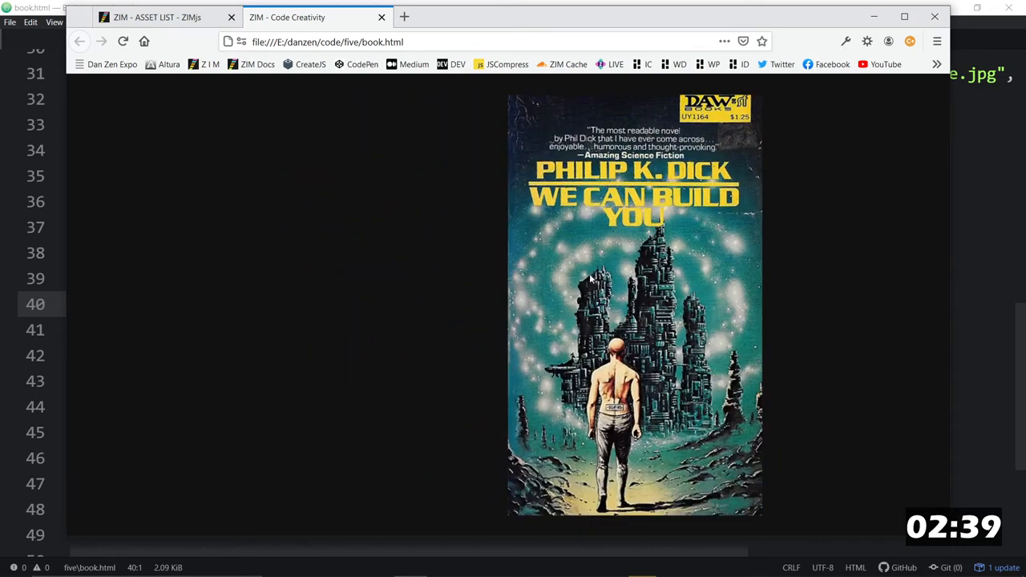
{"action": "mouse_move", "coordinate": [210, 64]}
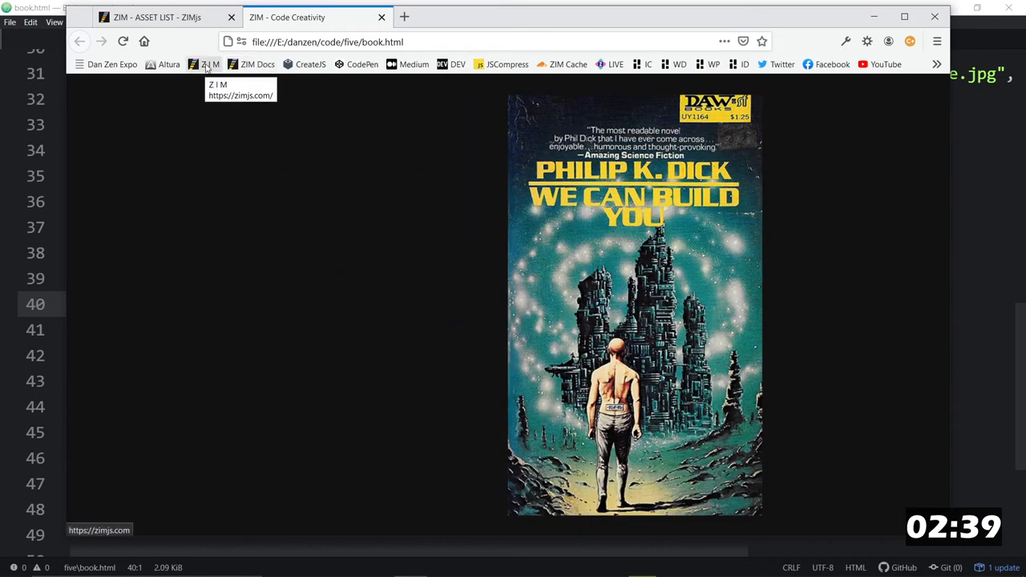
- Head to the ZIM home page after flipping through the covers book in Firefox
{"action": "left_click", "coordinate": [211, 64]}
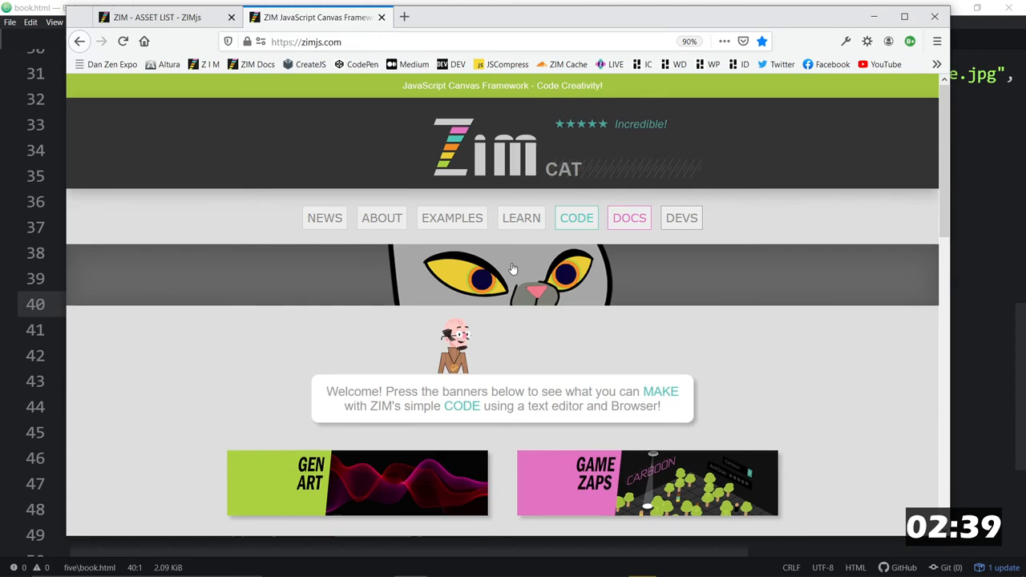
- Show the ZIM home page full screen and scroll to the cat banner book
{"action": "key", "text": "F11"}
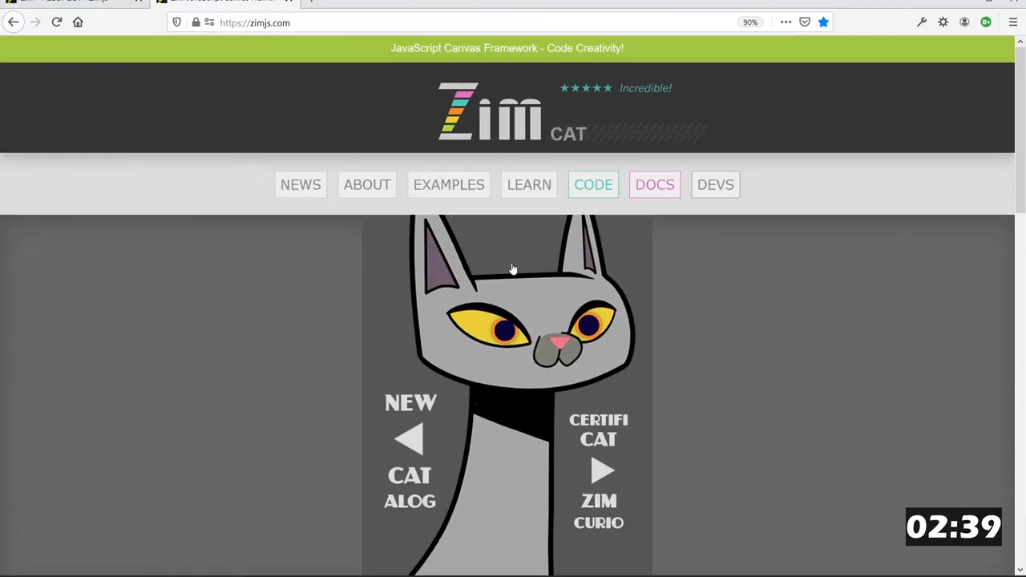
{"action": "scroll", "scroll_direction": "down", "scroll_amount": 3}
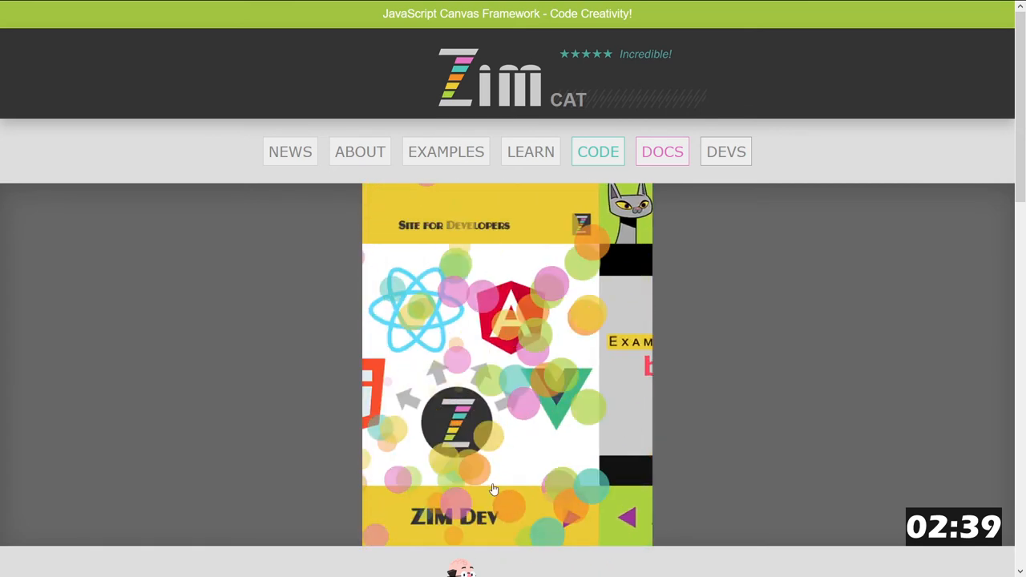
- Flip the banner book forward two pages, then view the ZIM Cat 02 Book() example
{"action": "left_click", "coordinate": [628, 516]}
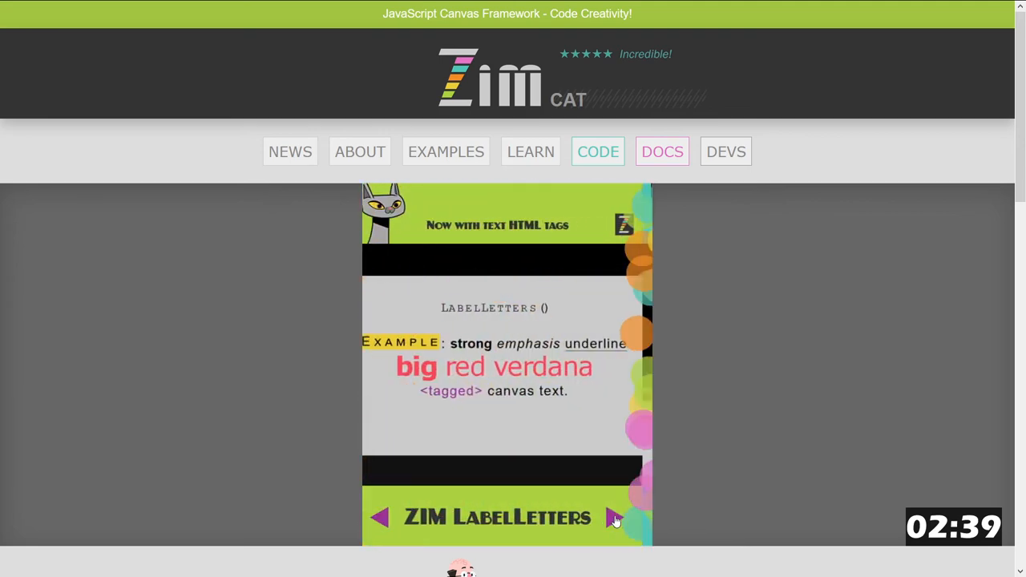
{"action": "left_click", "coordinate": [616, 516]}
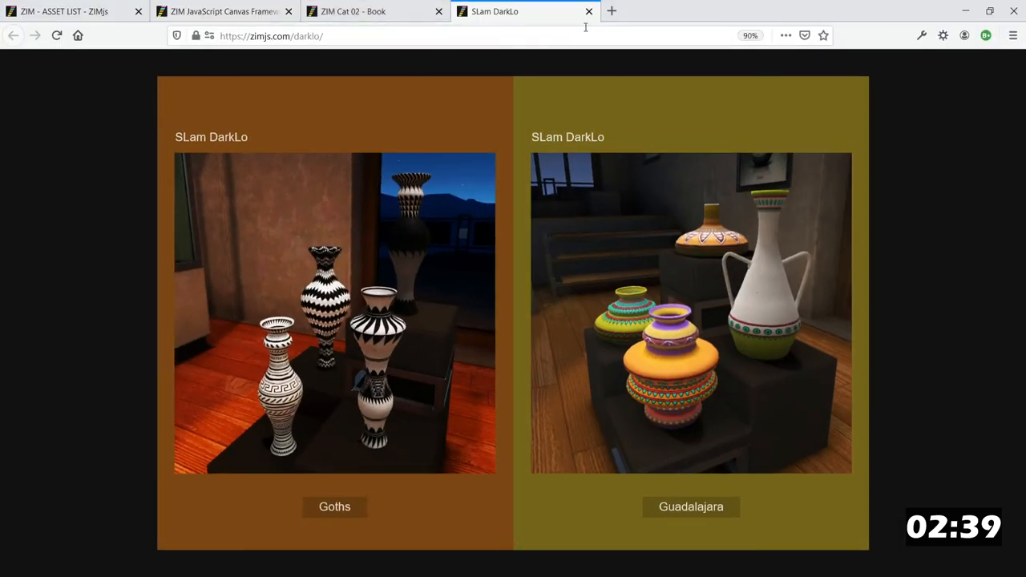
{"action": "left_click", "coordinate": [375, 11]}
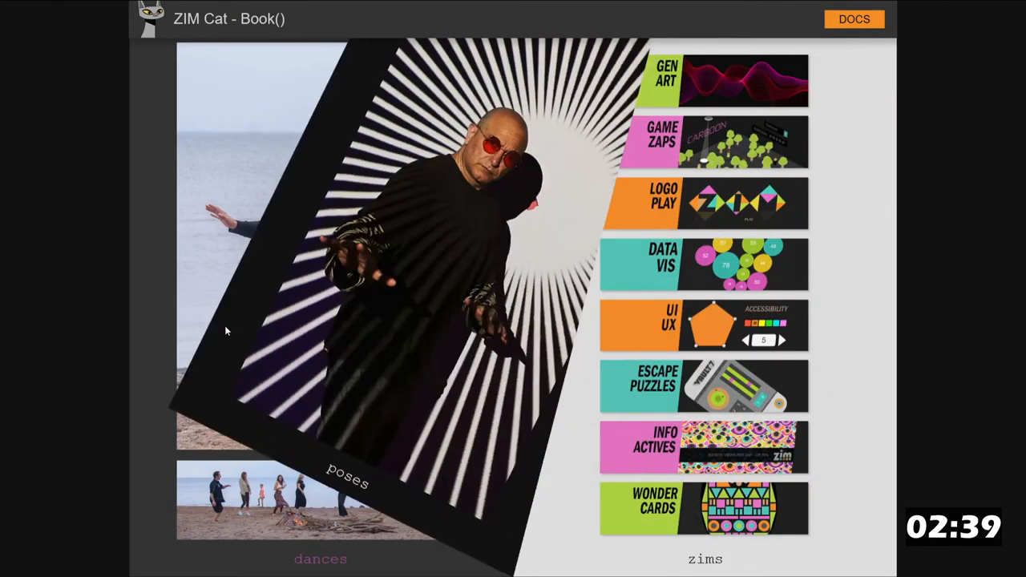